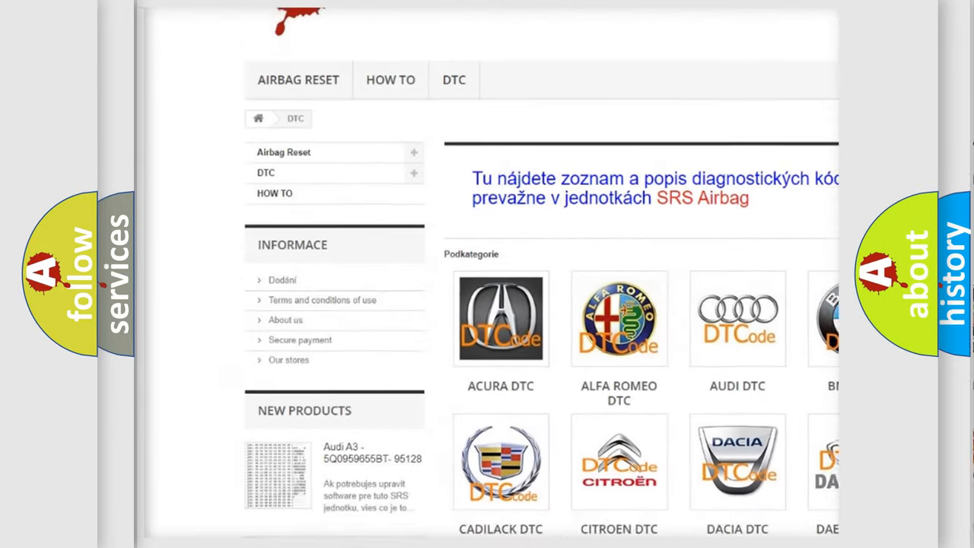
scroll("down", 3)
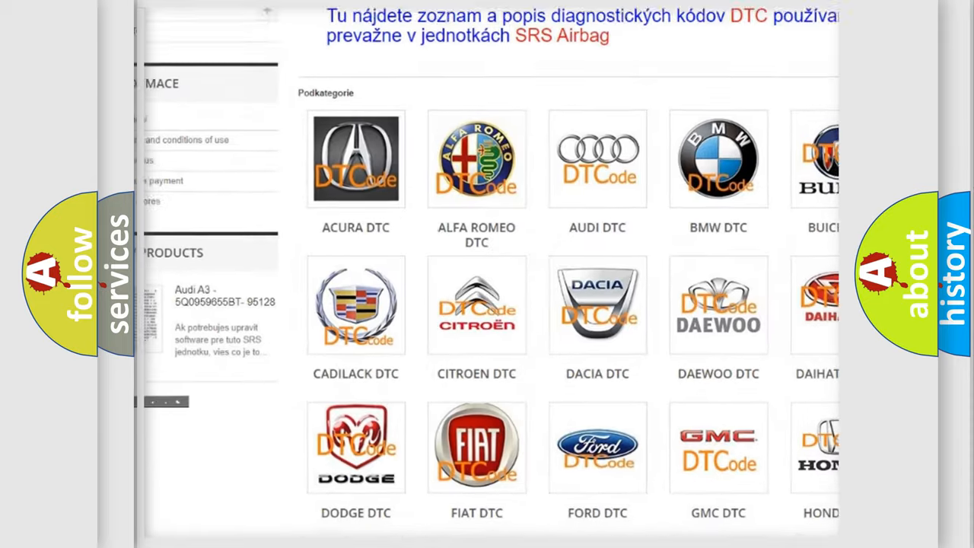
scroll("down", 3)
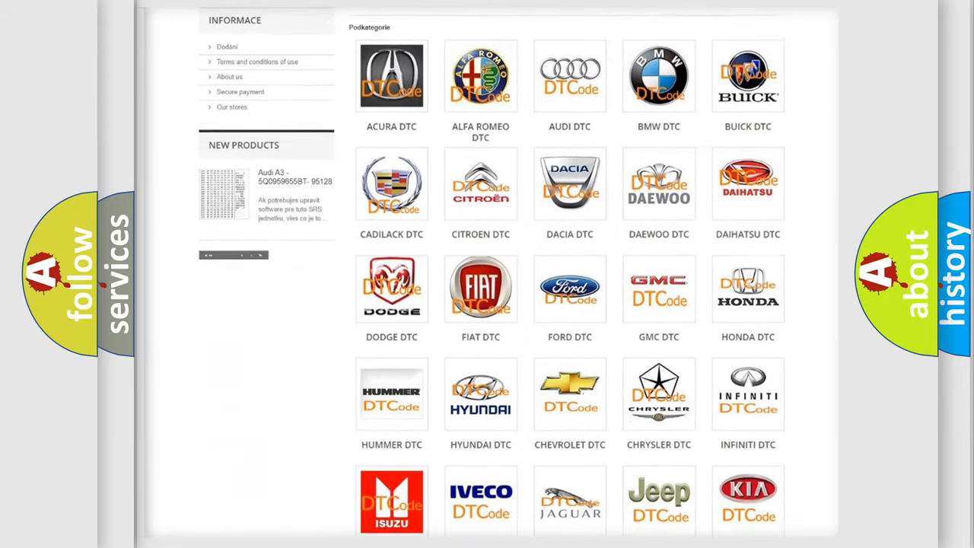
scroll("down", 3)
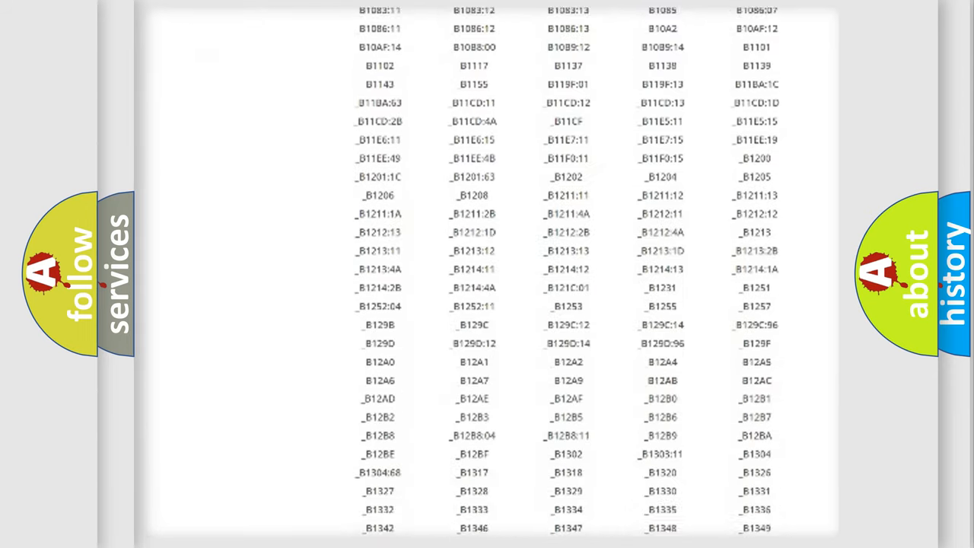
scroll("down", 3)
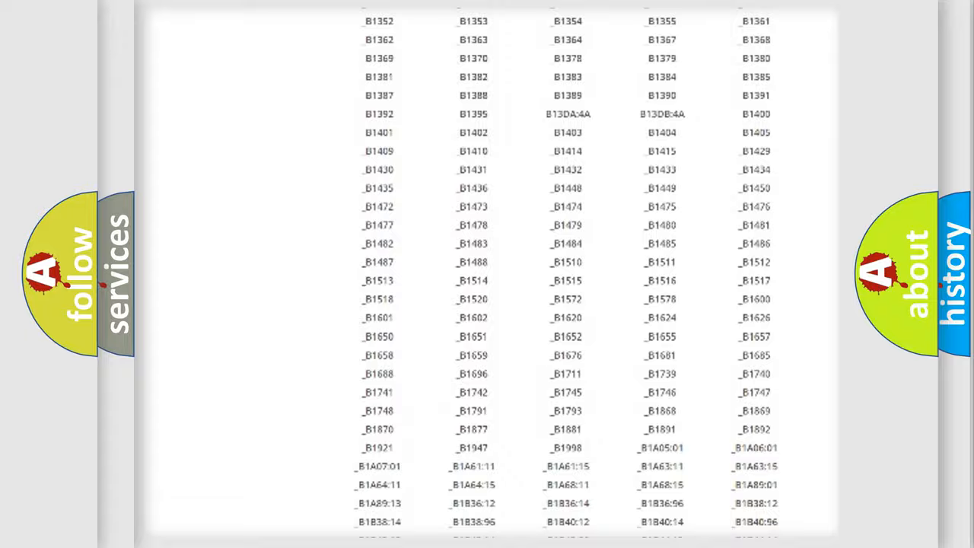